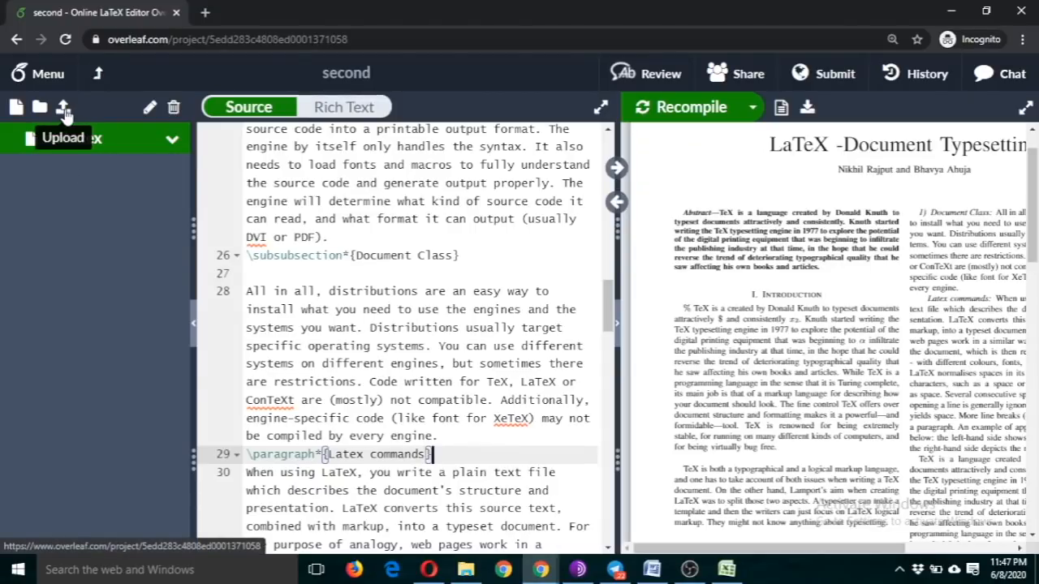
Step: Upload the Ramanujan College image from the computer into the project beside main.tex
click(63, 107)
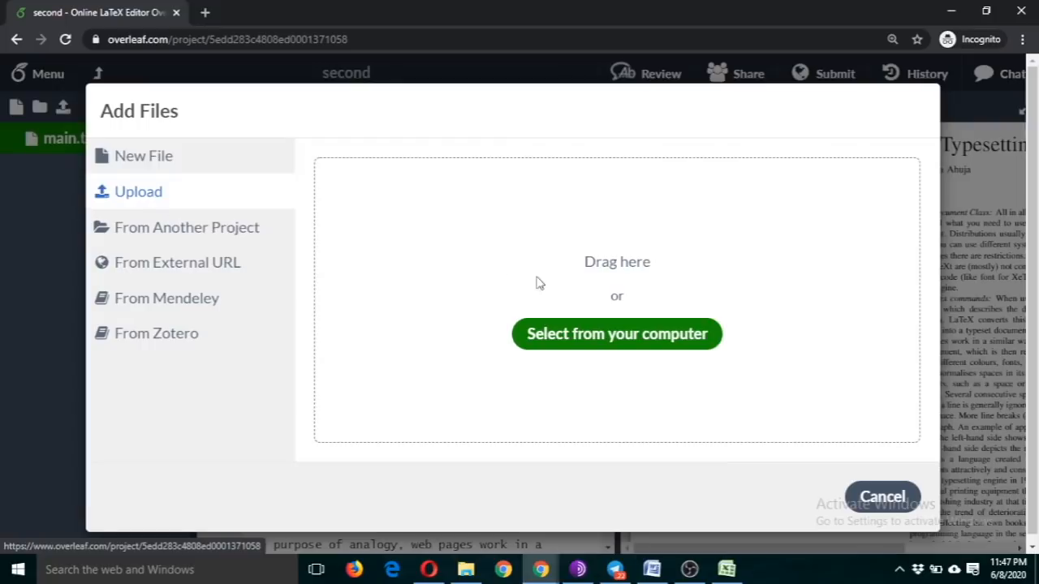
click(617, 334)
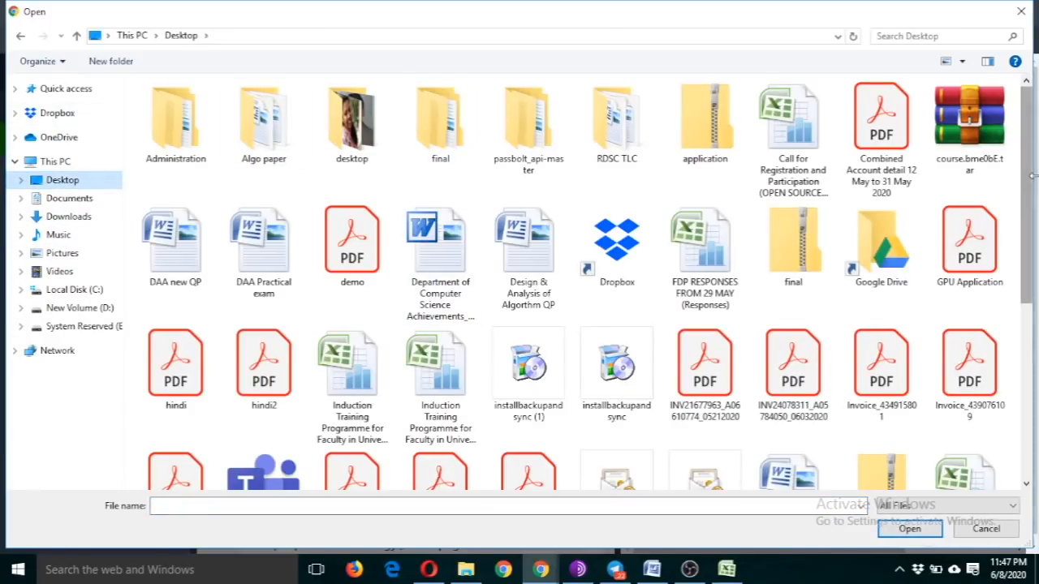
scroll(down, 3)
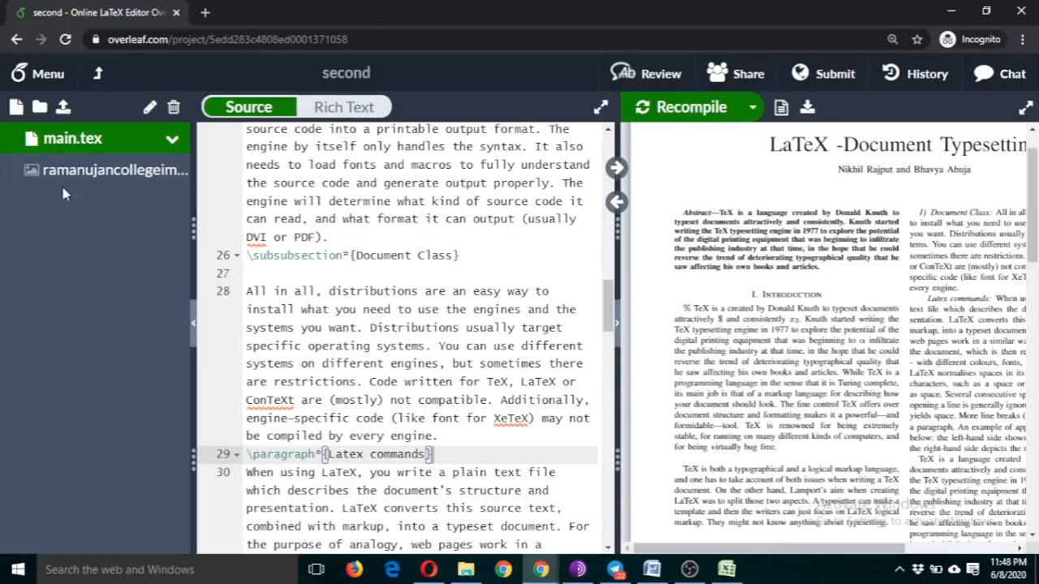
mouse_move(114, 171)
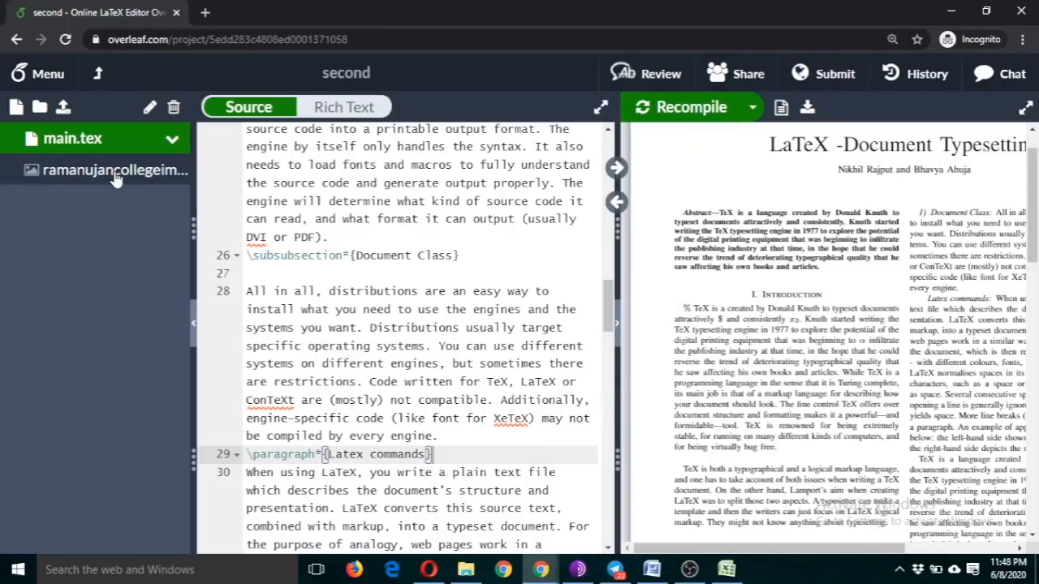
Step: Rename the uploaded image file to RC.jpg via the file-tree context menu
right_click(113, 171)
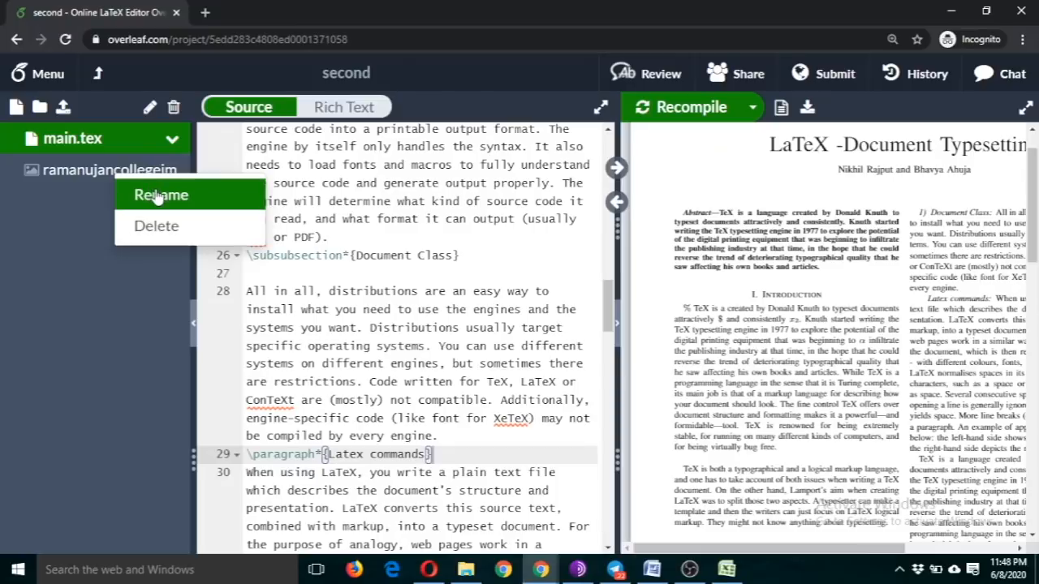
click(161, 195)
text(RC.jpg)
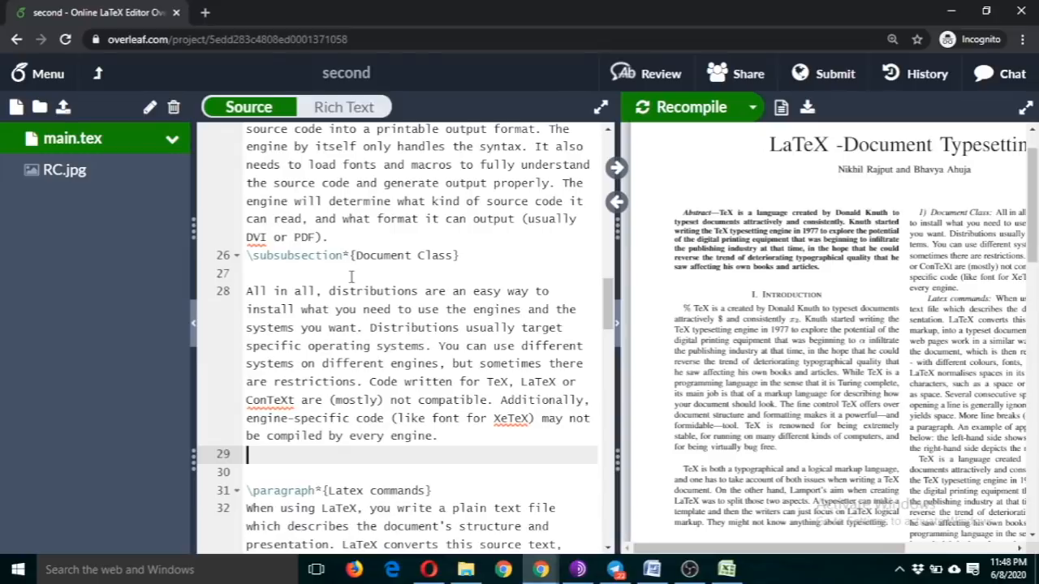
Step: Insert a figure environment from the \begin{figure} autocomplete with centering, includegraphics, caption and label
text(\b)
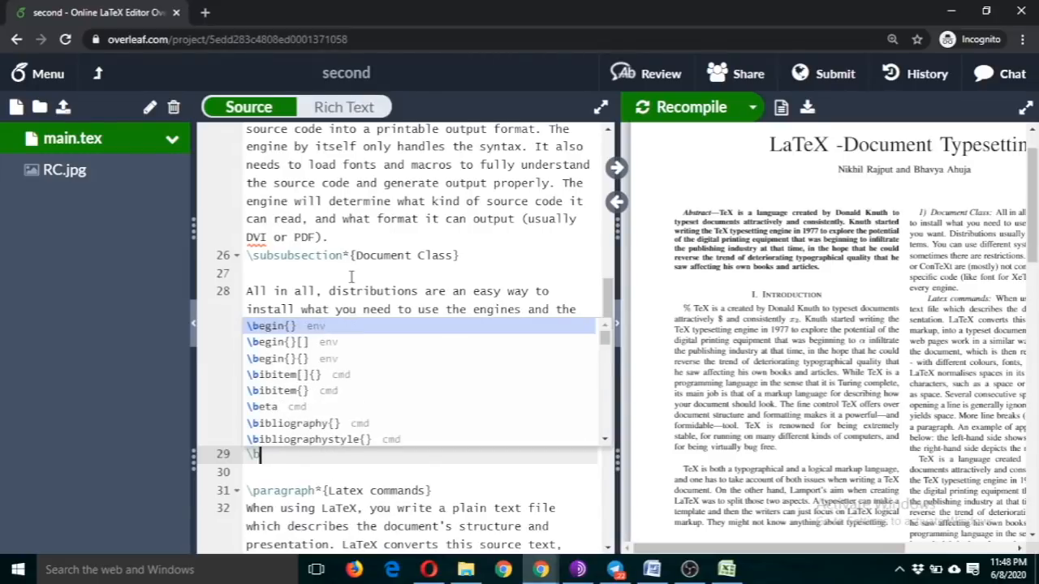
text(egi)
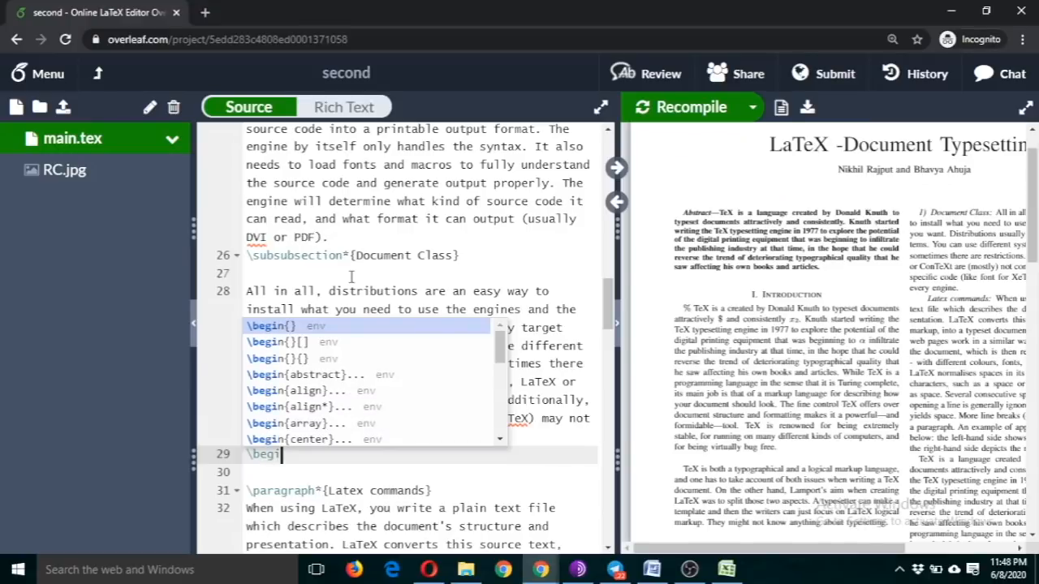
text(nn)
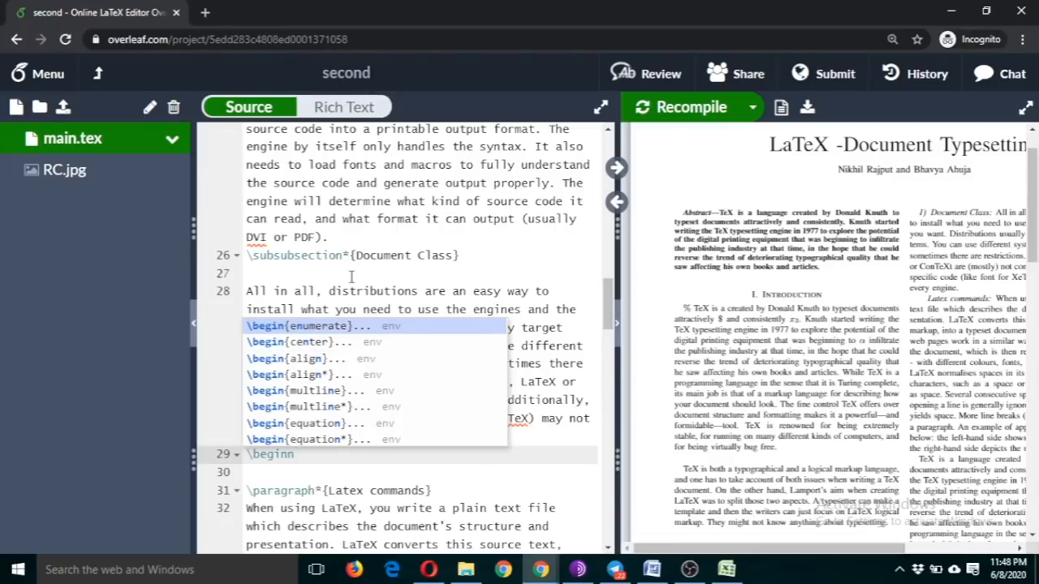
text({)
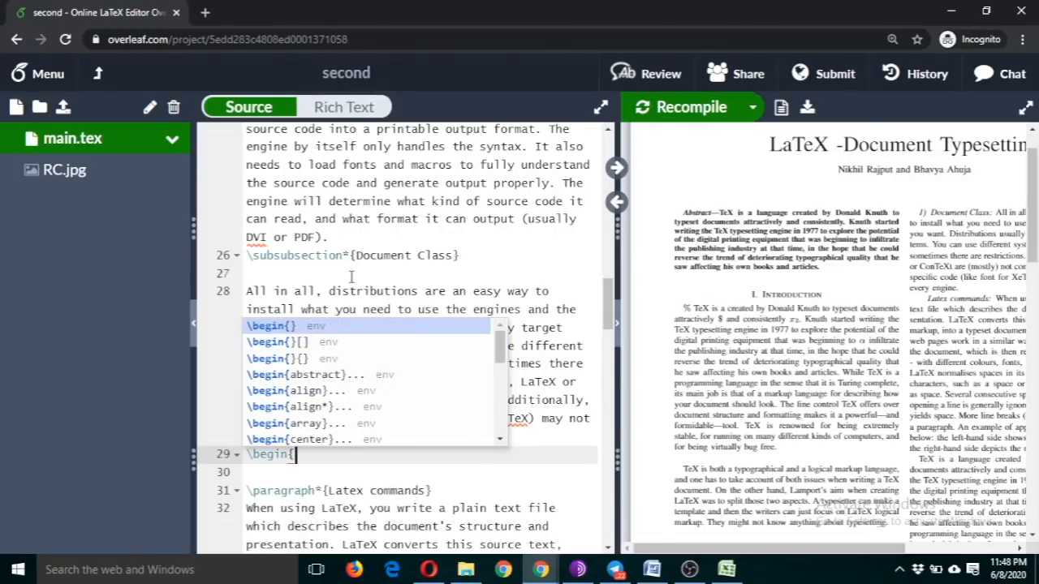
text(f)
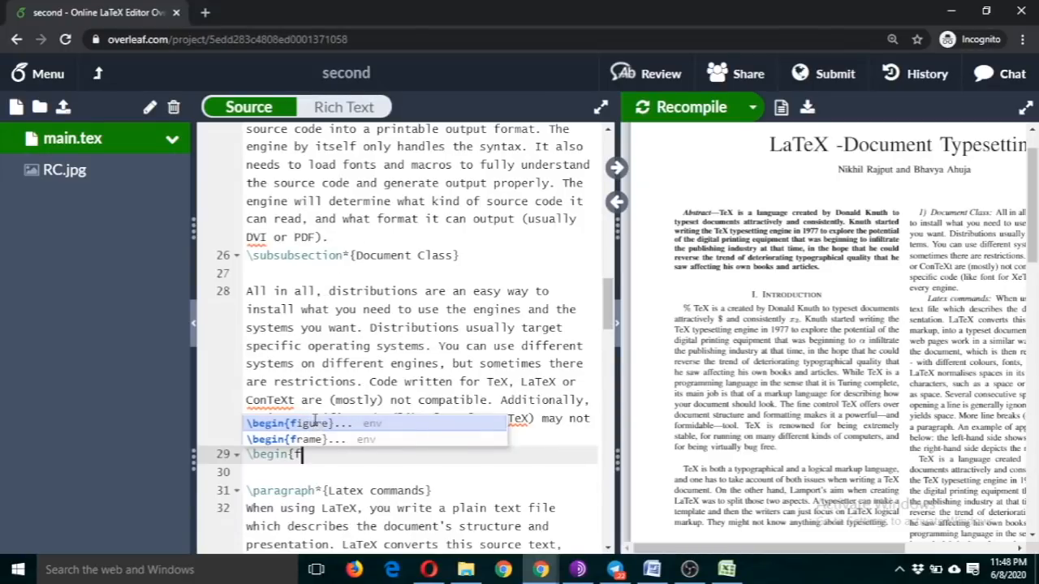
click(306, 422)
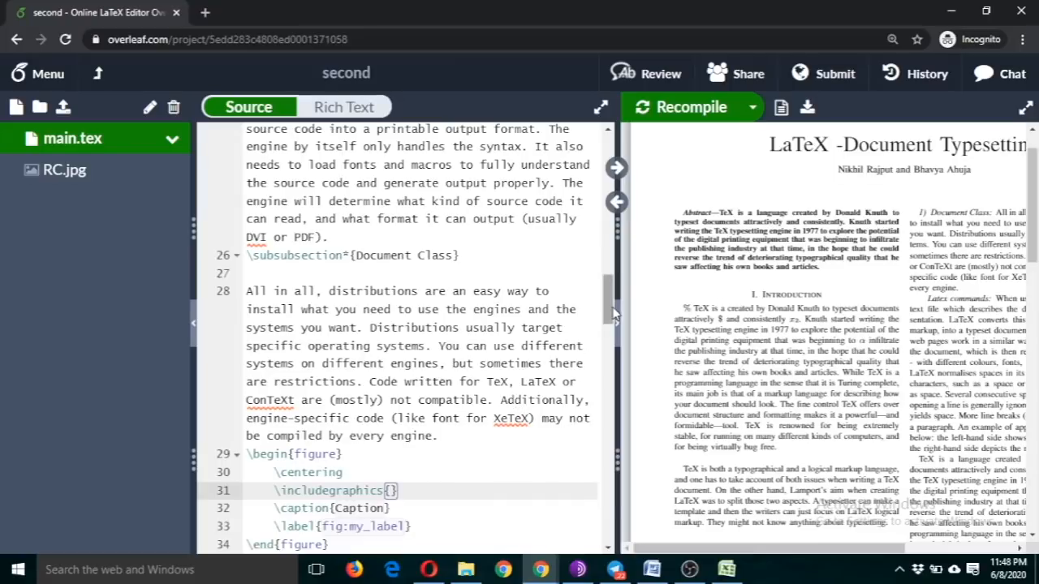
scroll(down, 3)
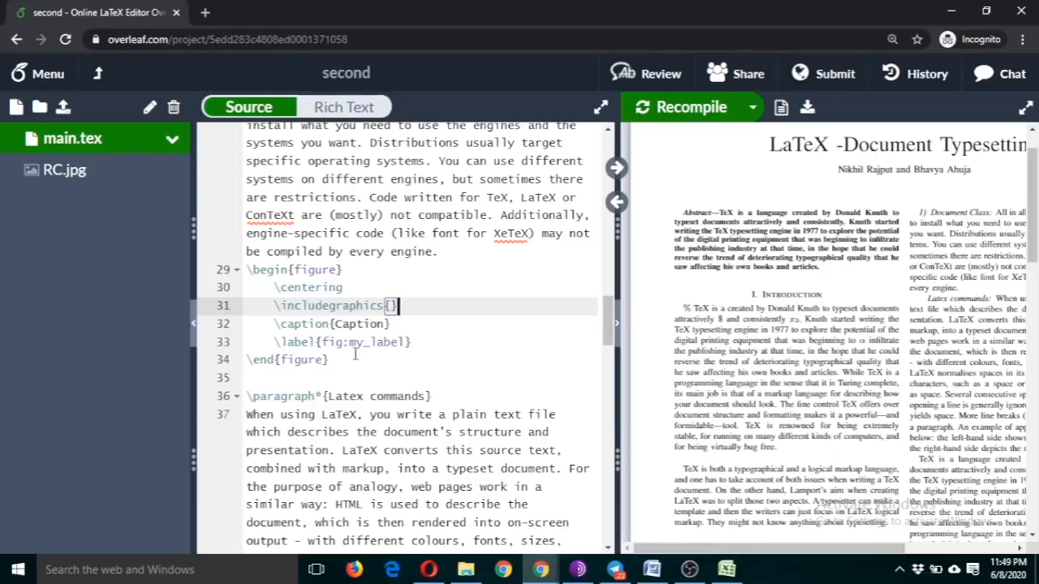
mouse_move(470, 354)
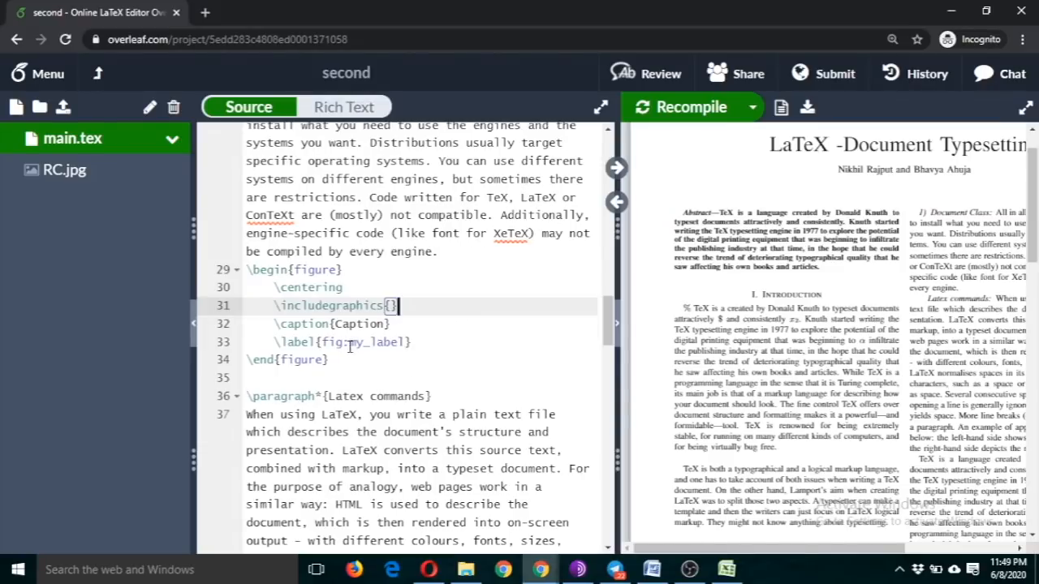
Step: Fill the figure with RC.jpg, caption Ramanujan College and label fig:fig1
double_click(375, 341)
text(fig1)
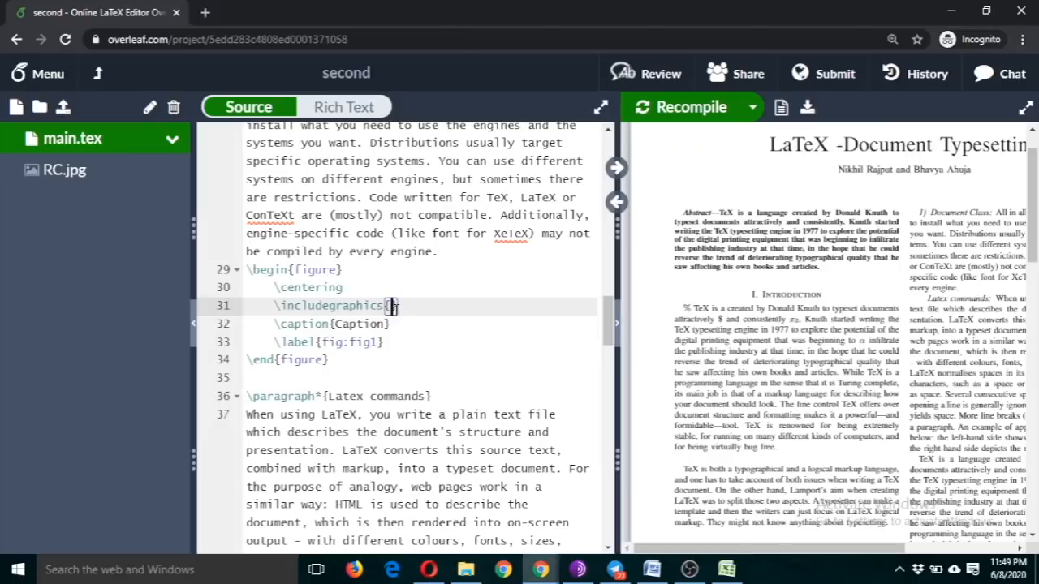
text(RC.jpg)
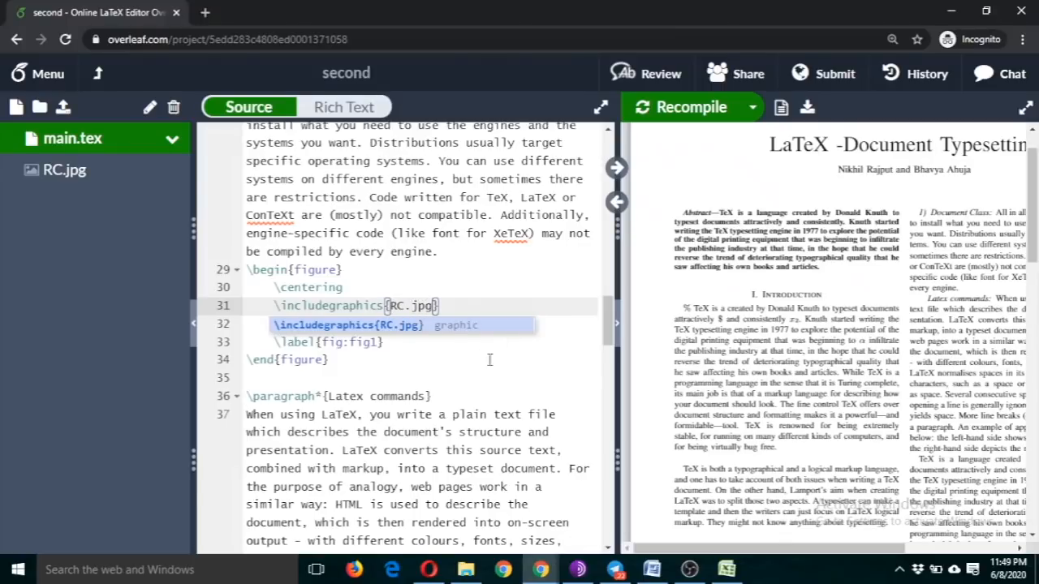
text(\caption{Caption})
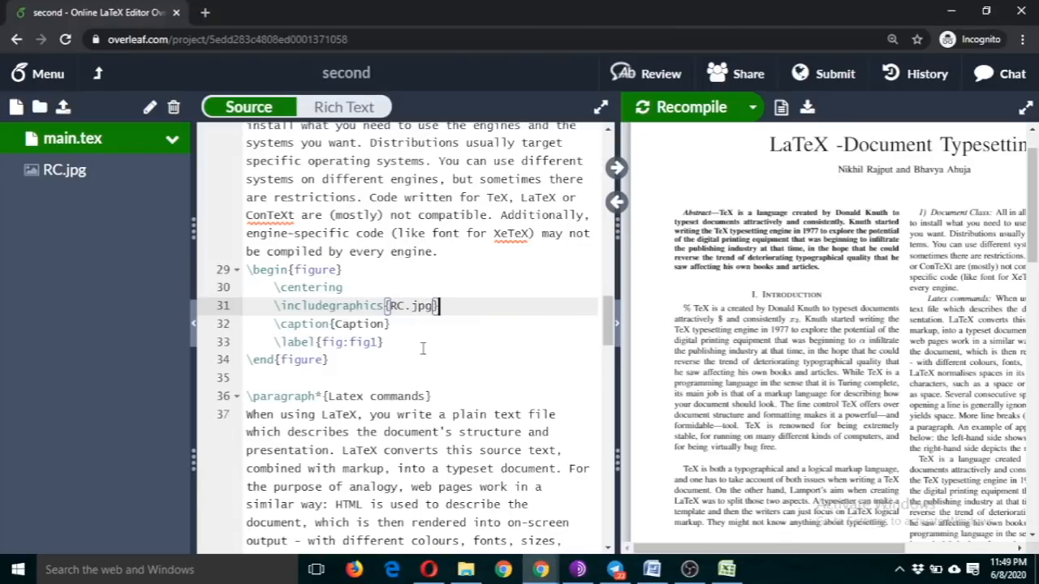
double_click(353, 324)
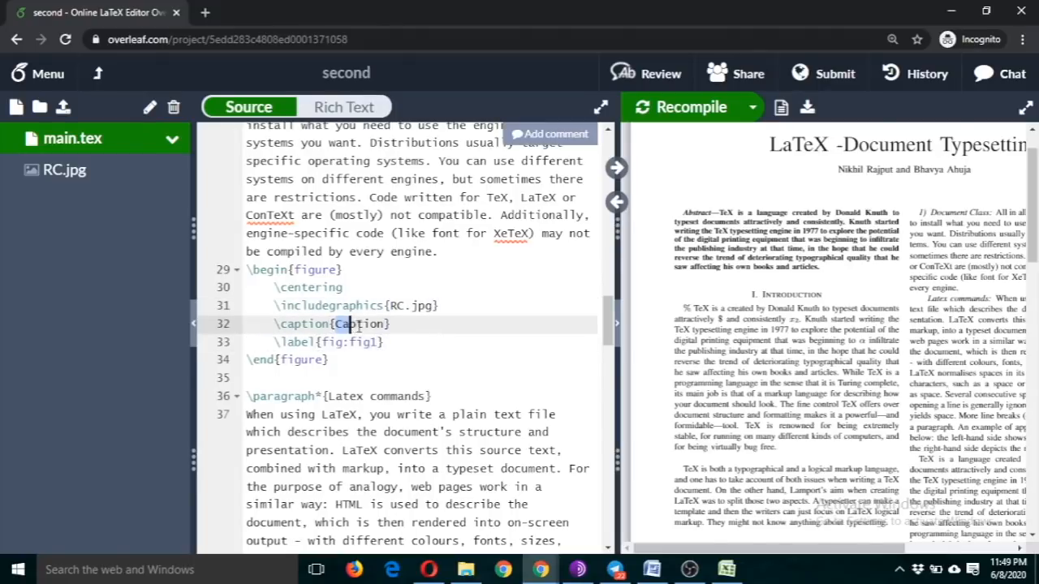
double_click(360, 325)
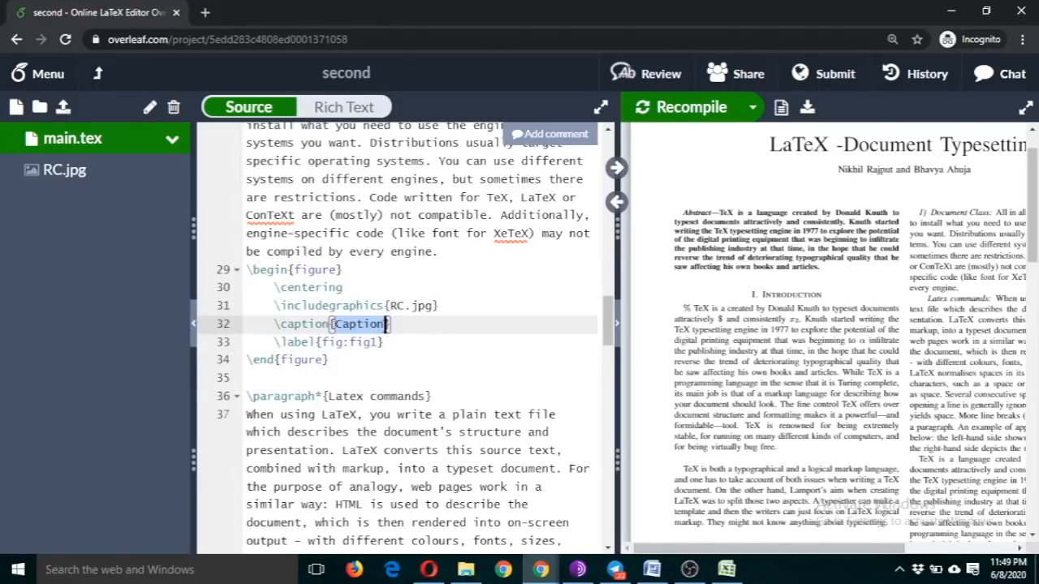
text(Ramanujan College)
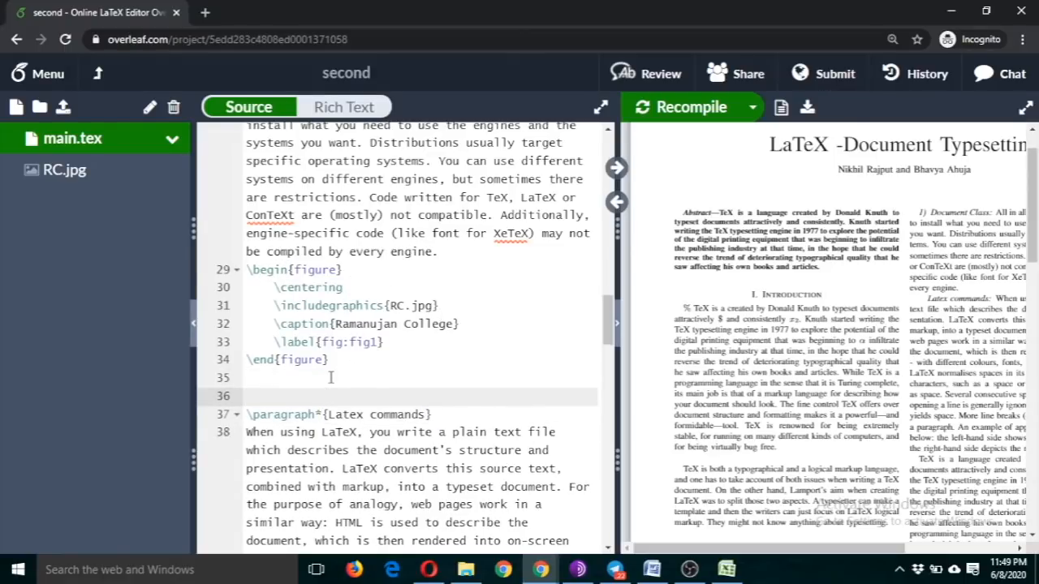
Step: Complete the figure block and change its label from fig:fig1 to fig:RC
text(\begin{)
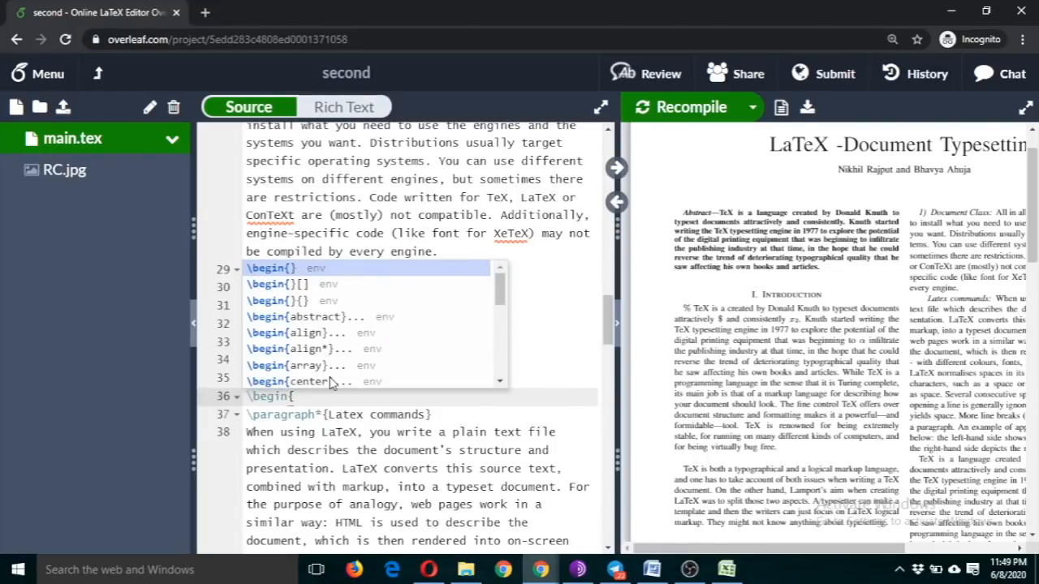
click(292, 267)
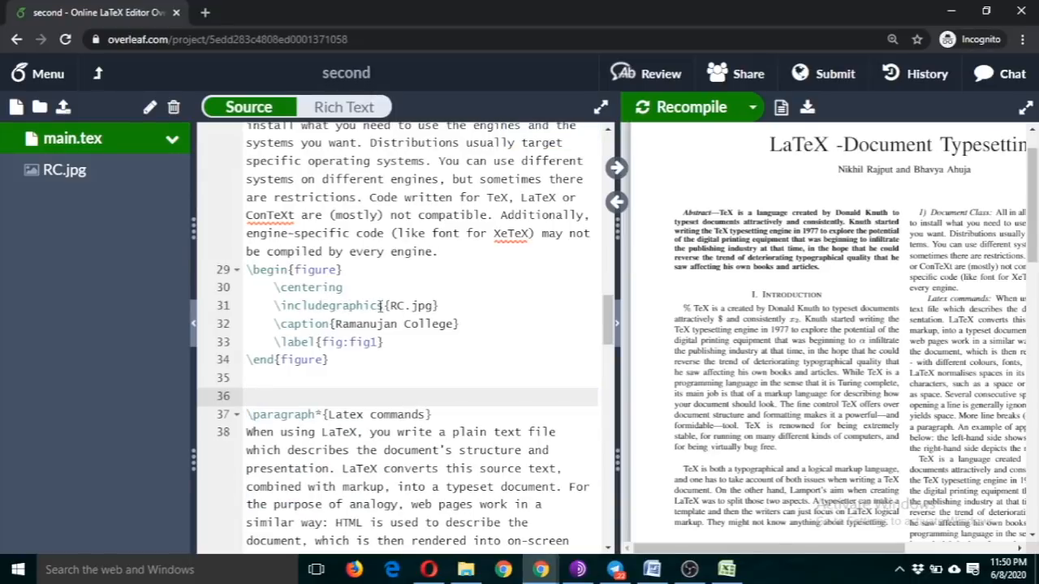
double_click(412, 305)
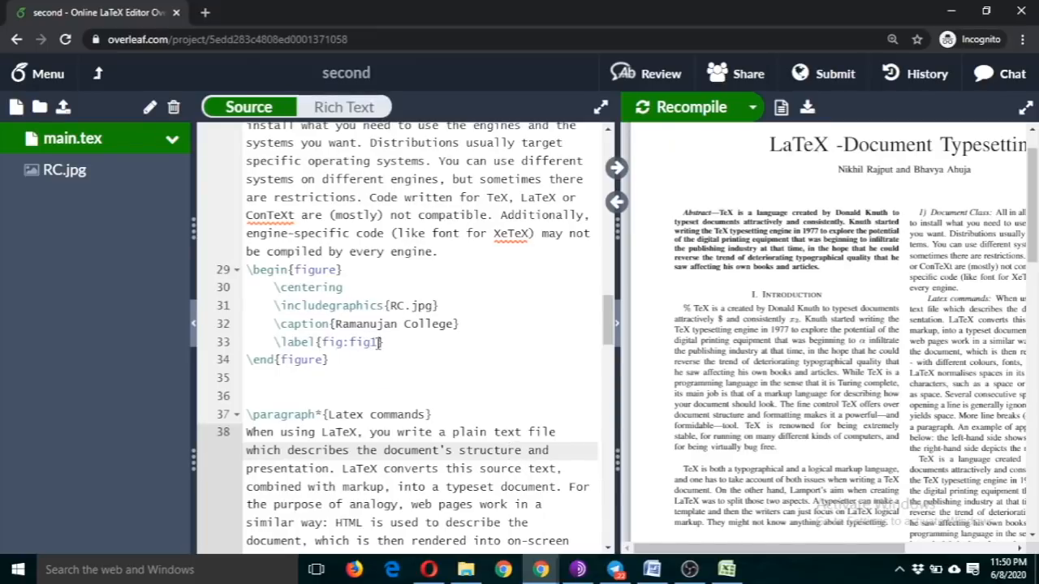
double_click(360, 341)
text(RC)
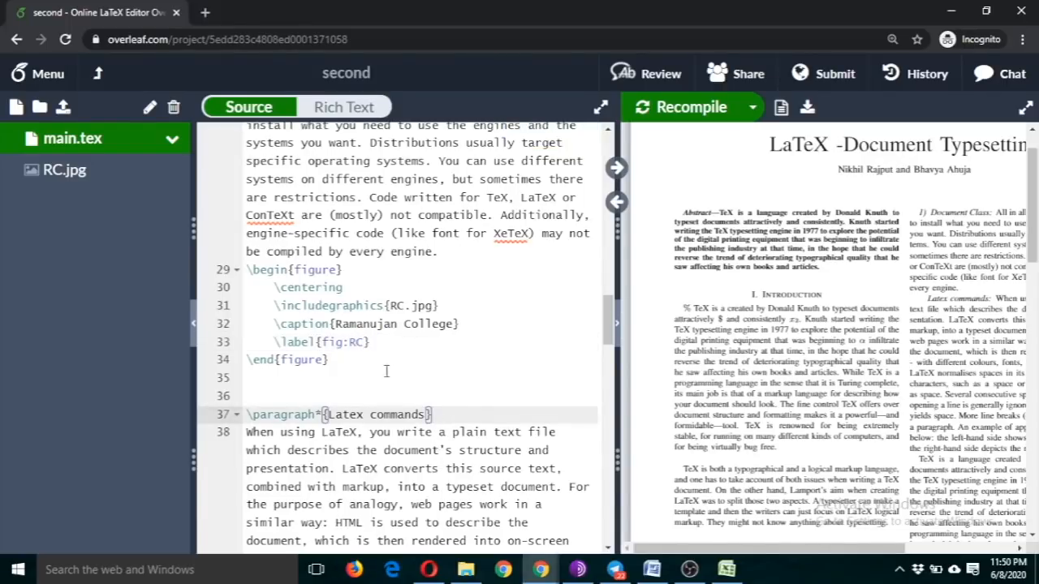
Step: Recompile so the PDF shows Fig. 1 captioned Ramanujan College
click(386, 377)
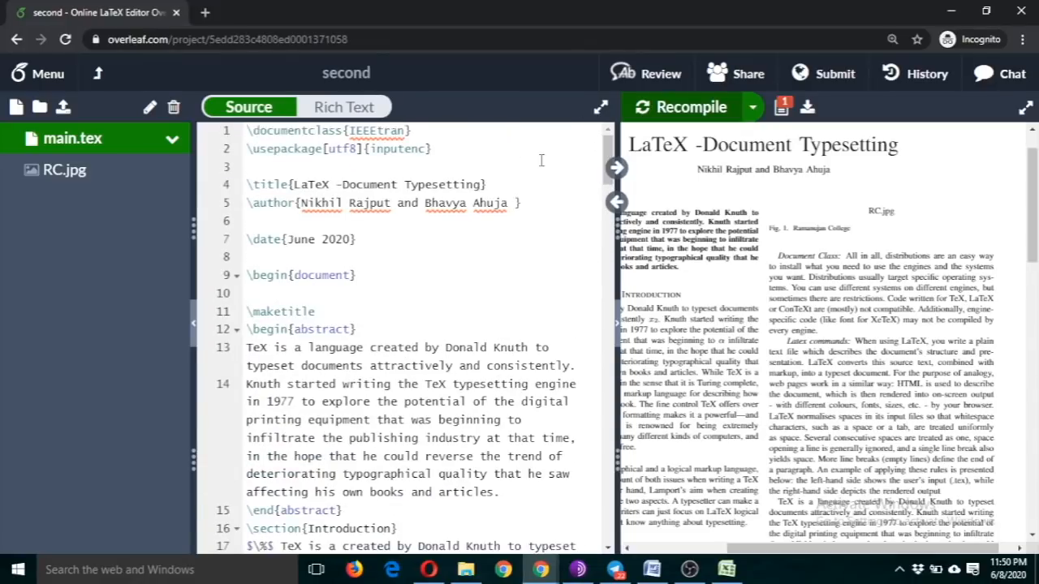
Step: Add \usepackage{graphicx} to the preamble so the photo renders in Fig. 1
click(373, 167)
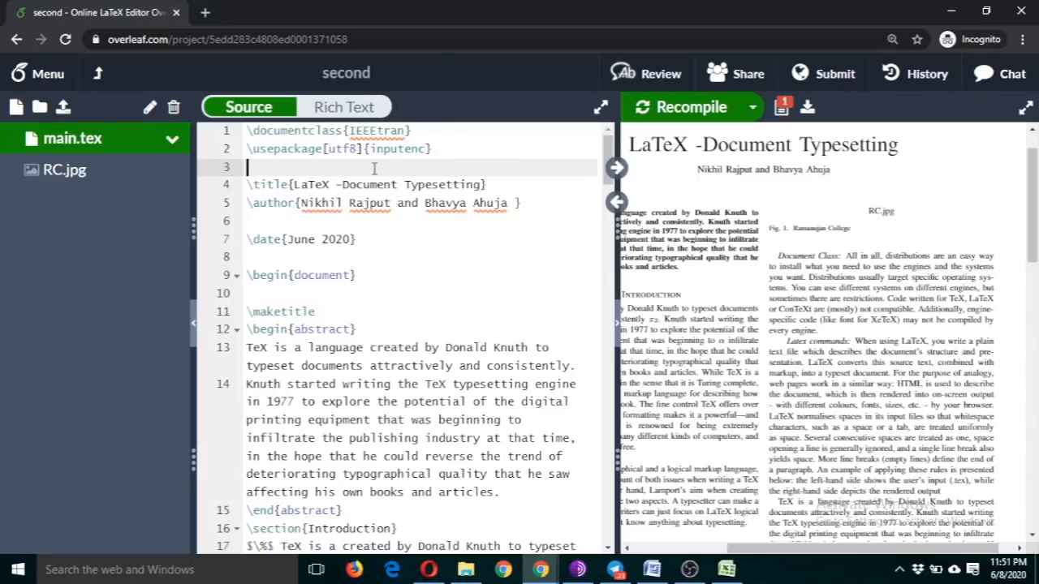
text(\)
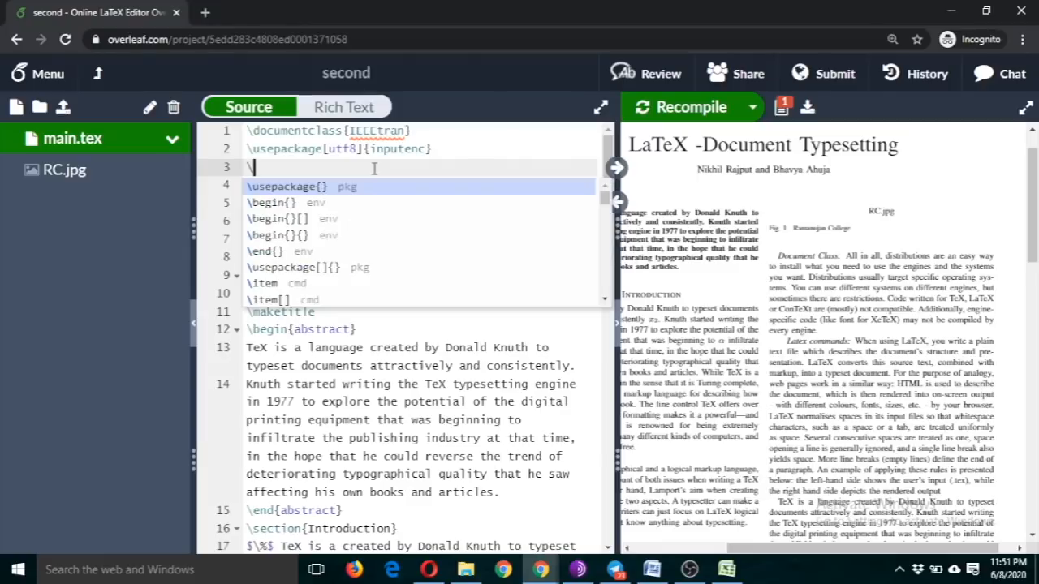
text(usepa)
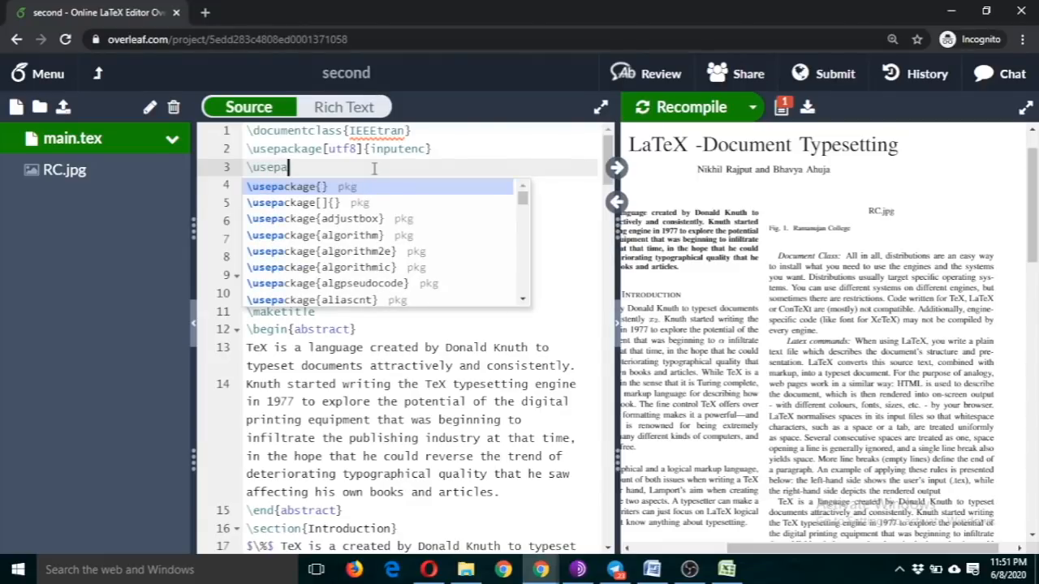
text(ckage)
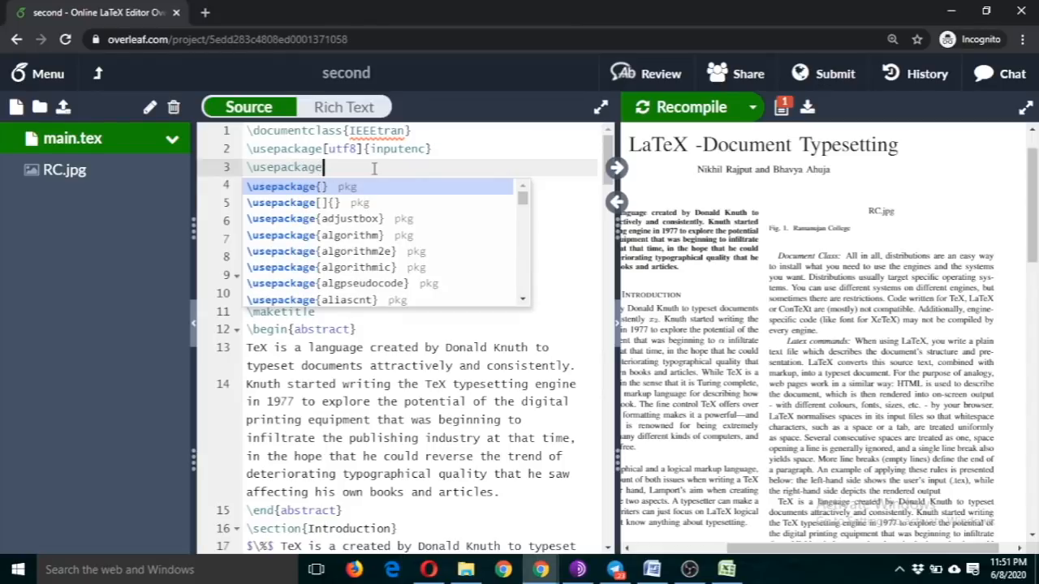
text(g)
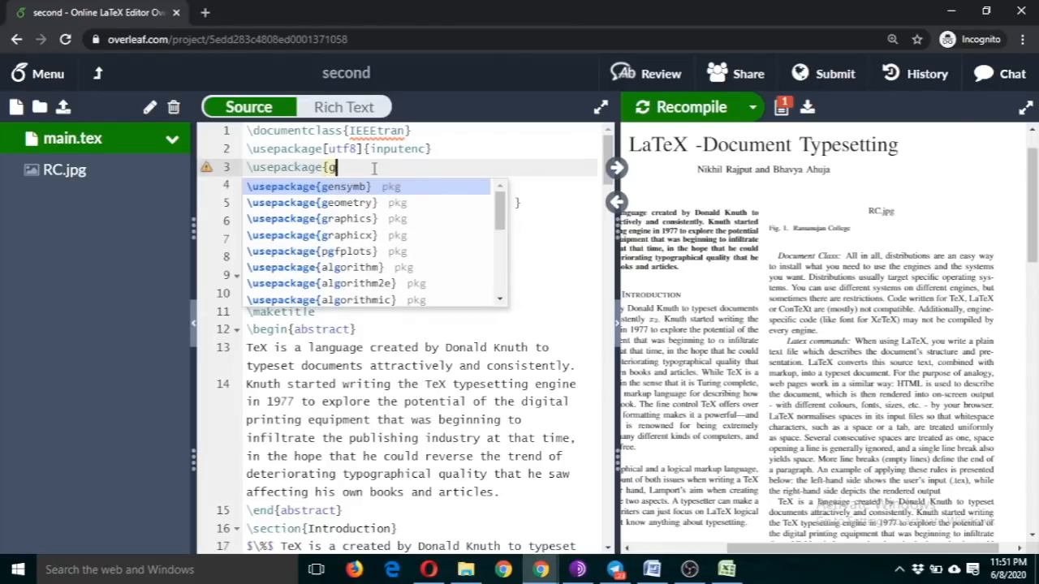
text(raphicx})
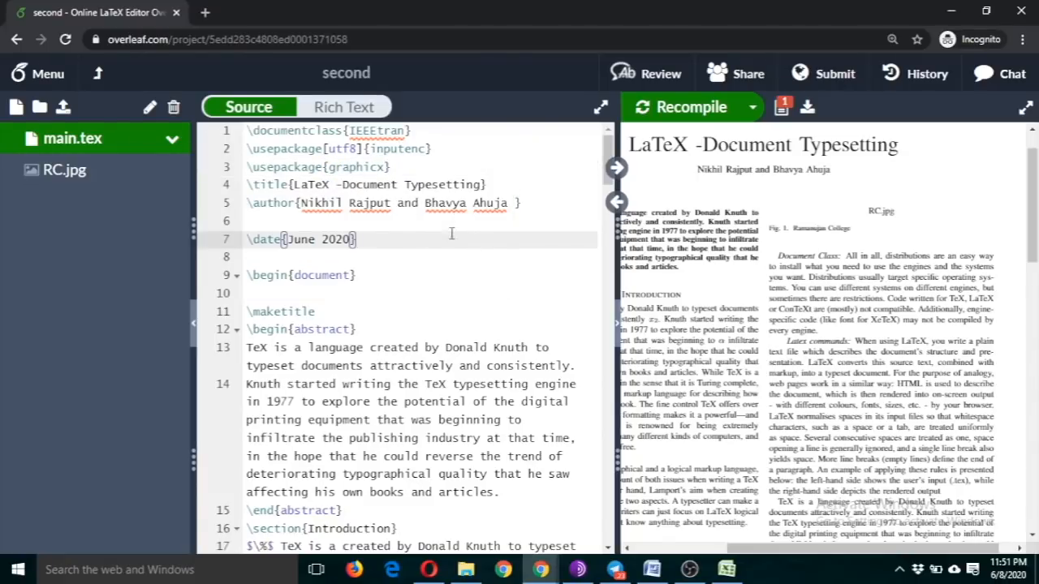
drag(333, 149, 390, 166)
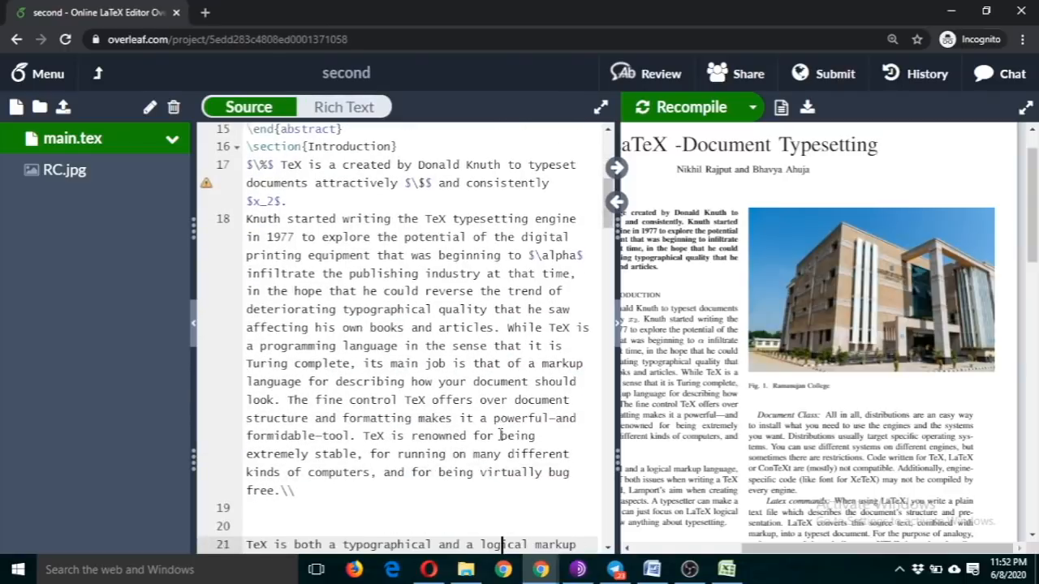
Step: Size the image with width=4cm, height=6cm and recompile to show the smaller photo
scroll(down, 3)
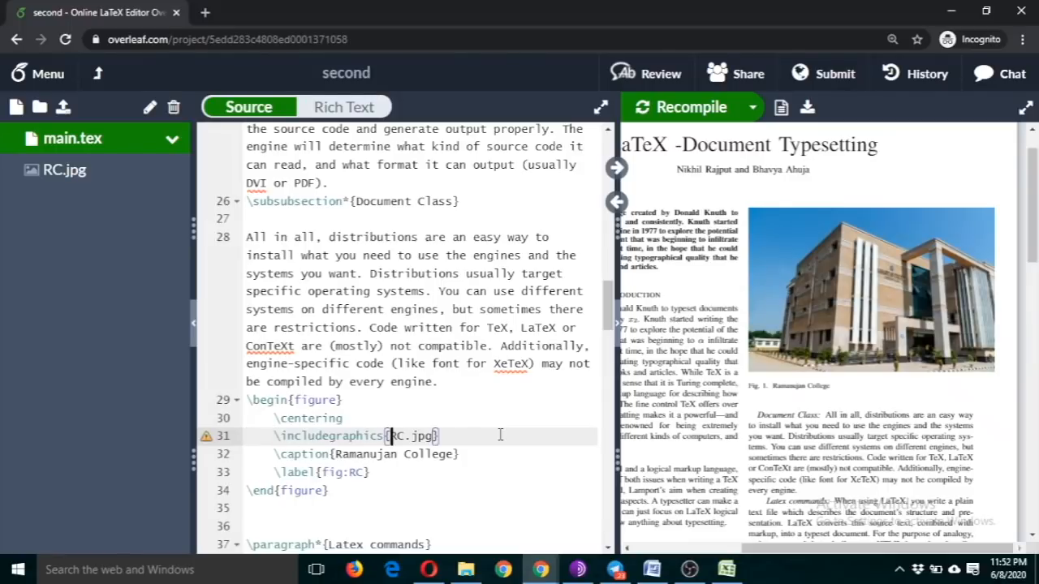
click(390, 435)
text([width=)
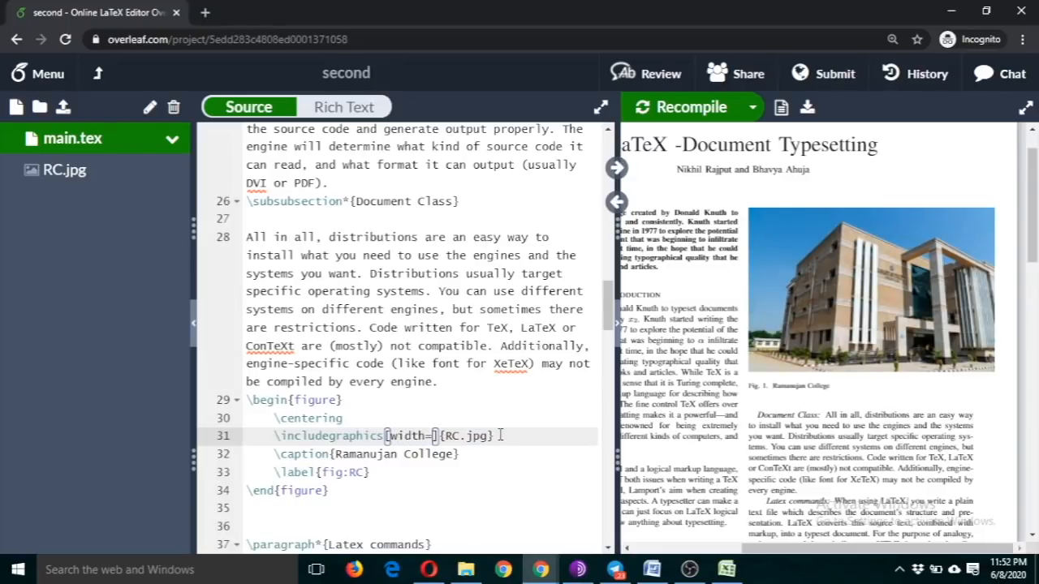
text(4cm,)
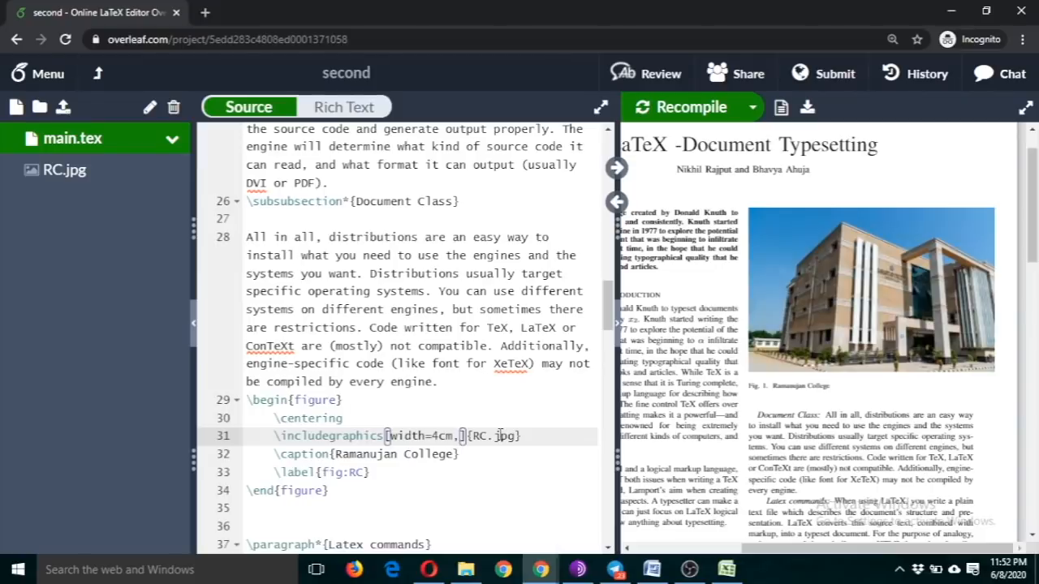
text(height=6cm)
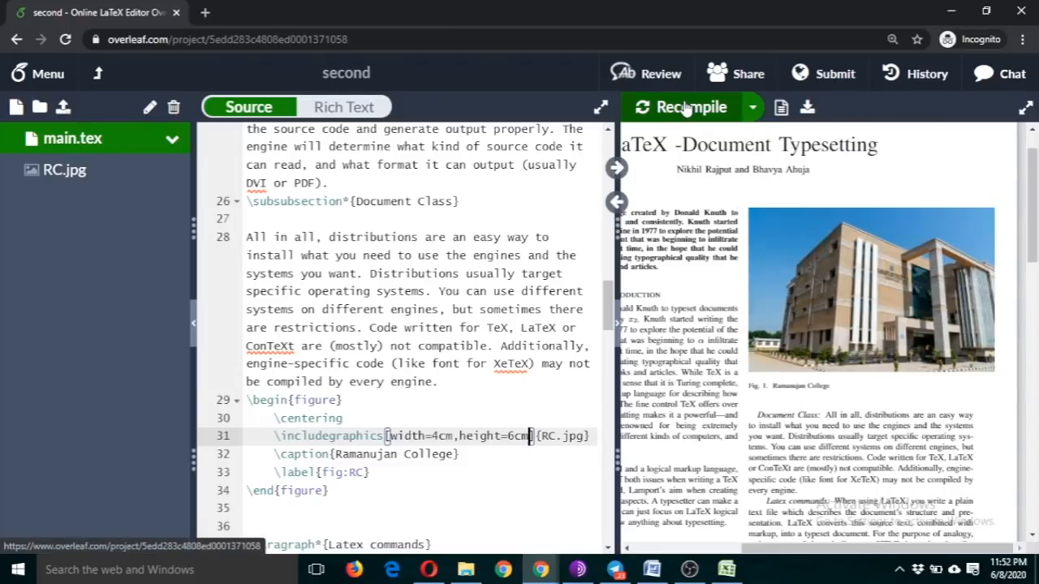
click(688, 107)
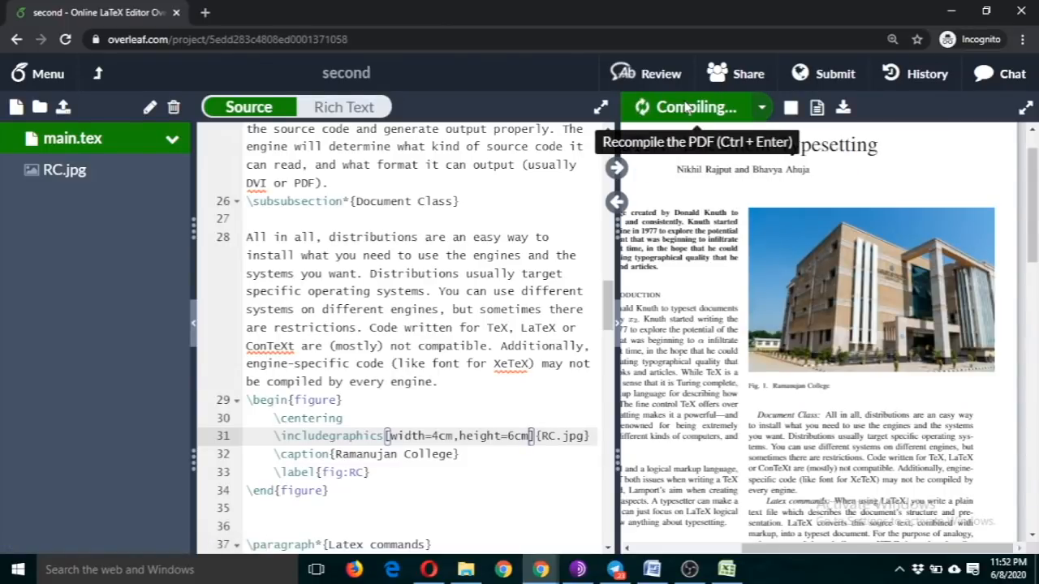
click(690, 107)
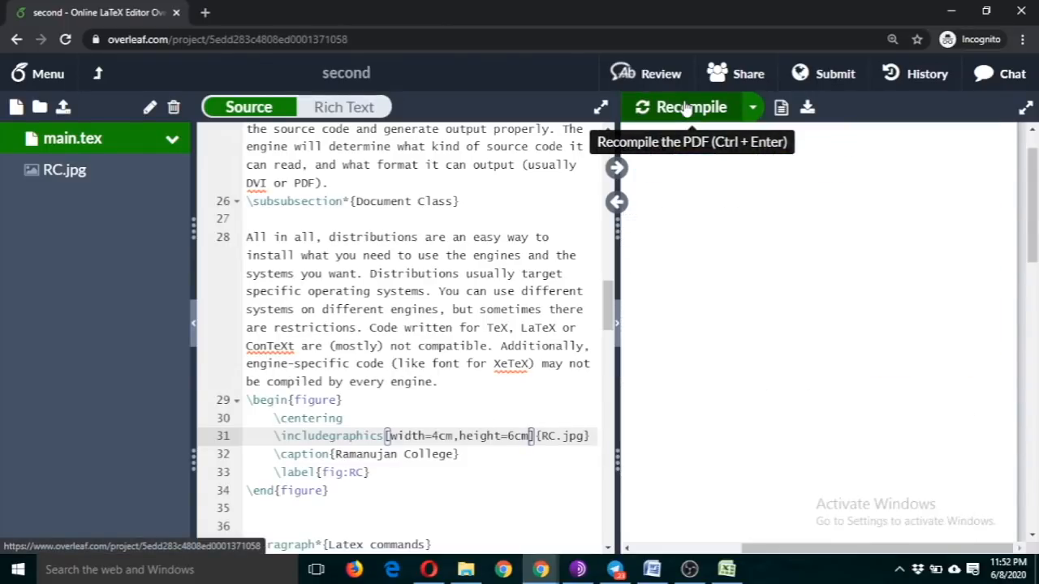
click(688, 107)
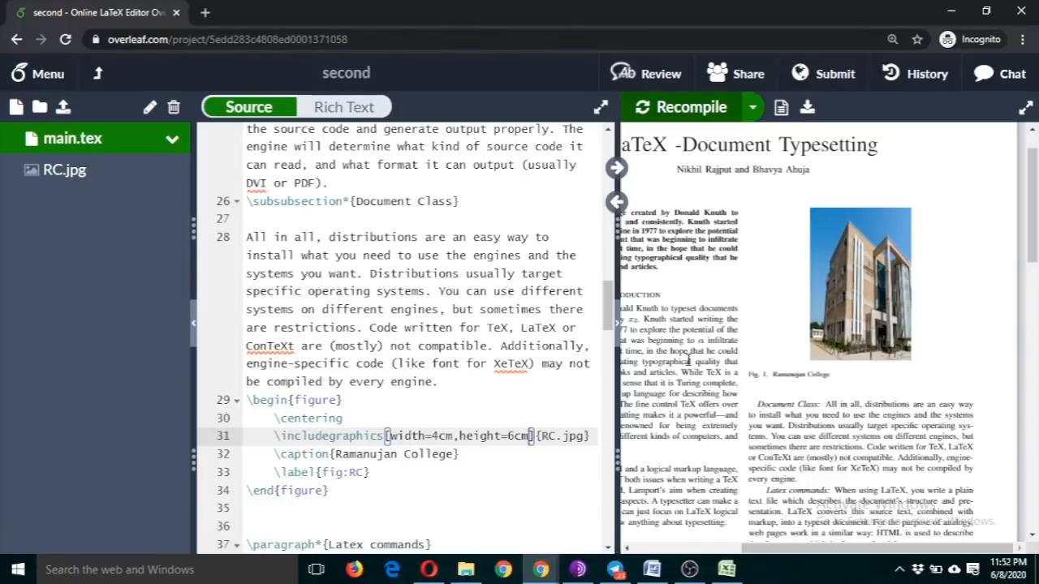
mouse_move(876, 305)
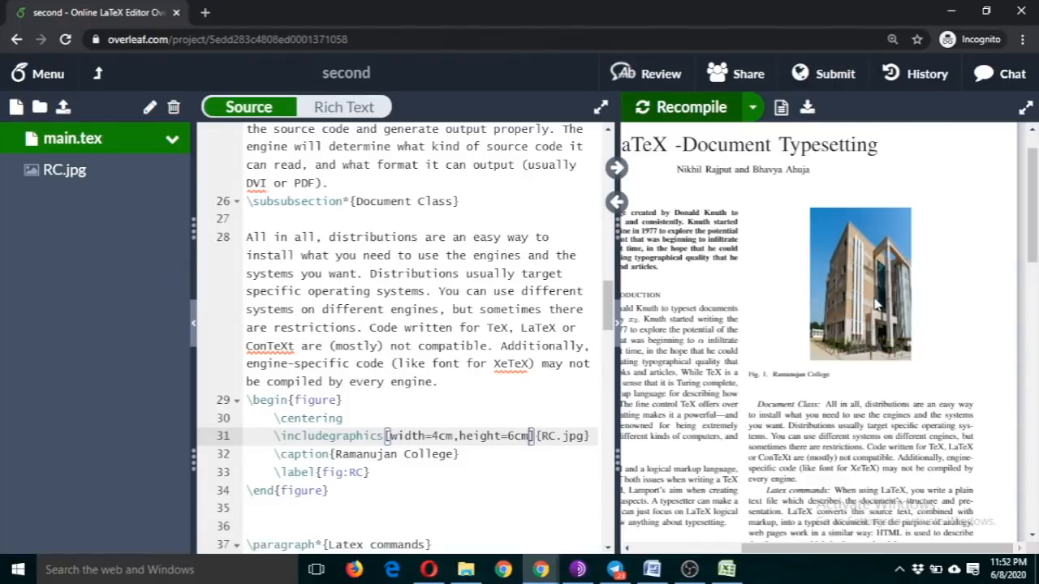